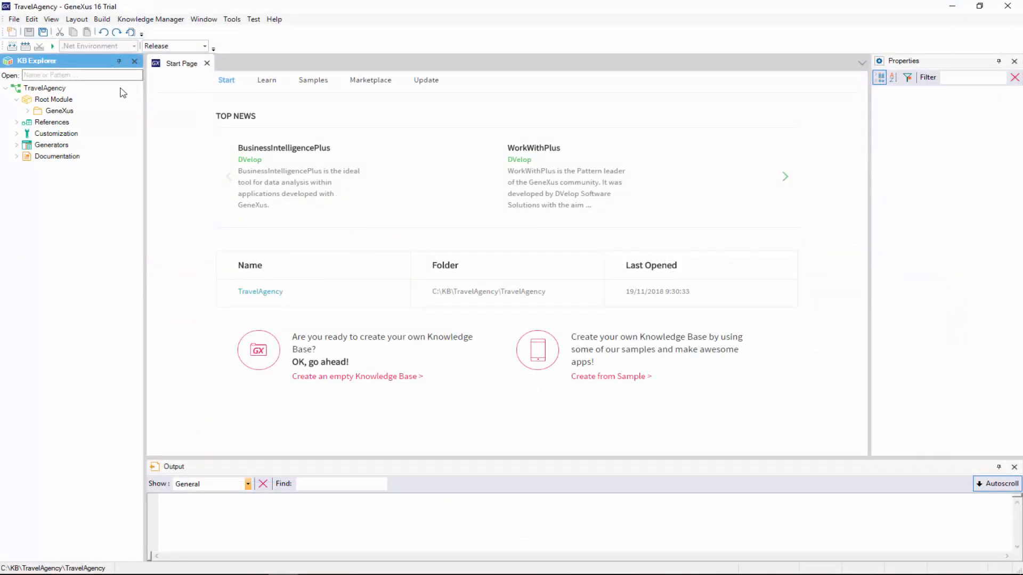
# Start a new Transaction object and begin renaming it Customer.
pyautogui.click(13, 19)
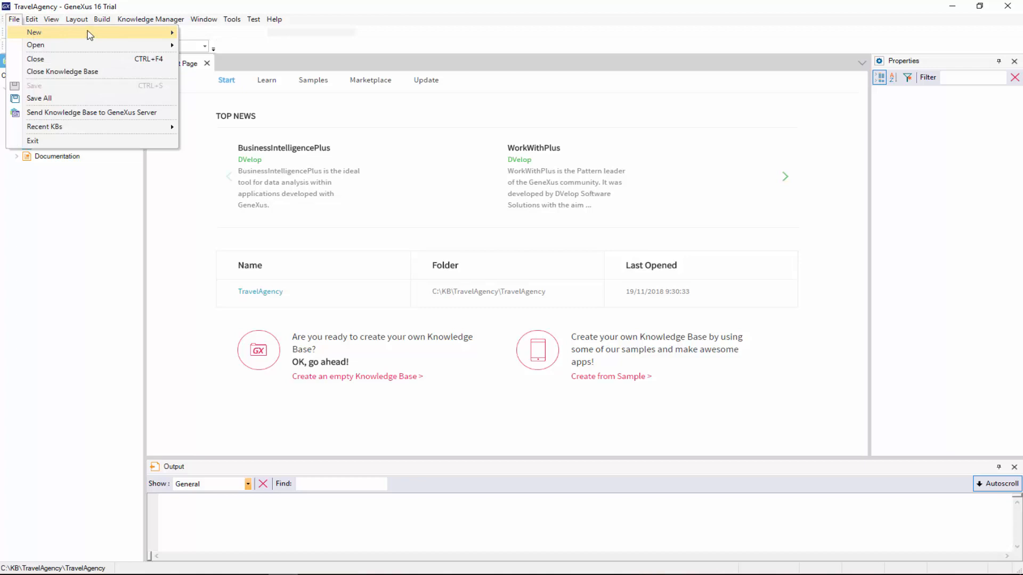
pyautogui.click(34, 32)
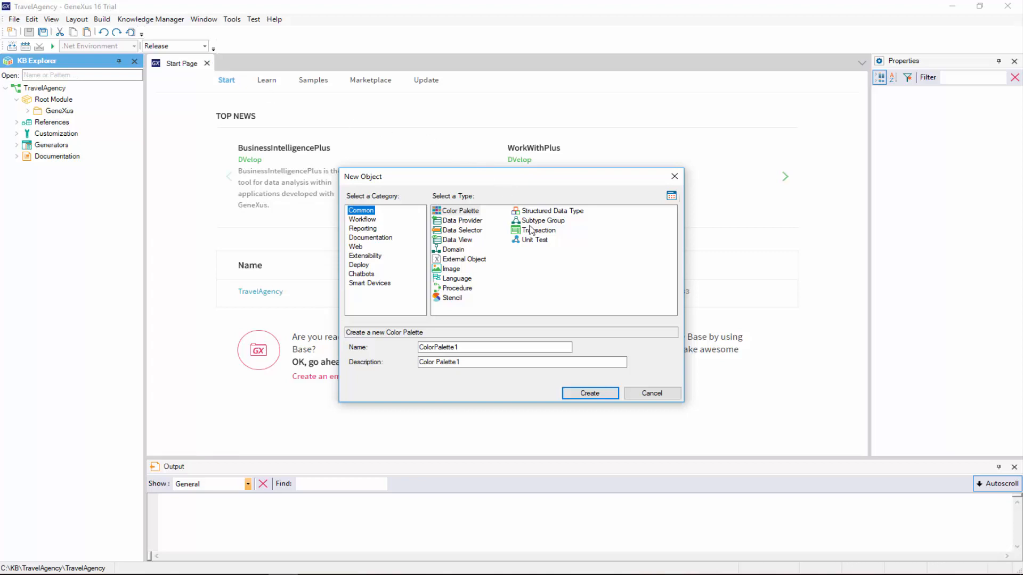
pyautogui.click(539, 230)
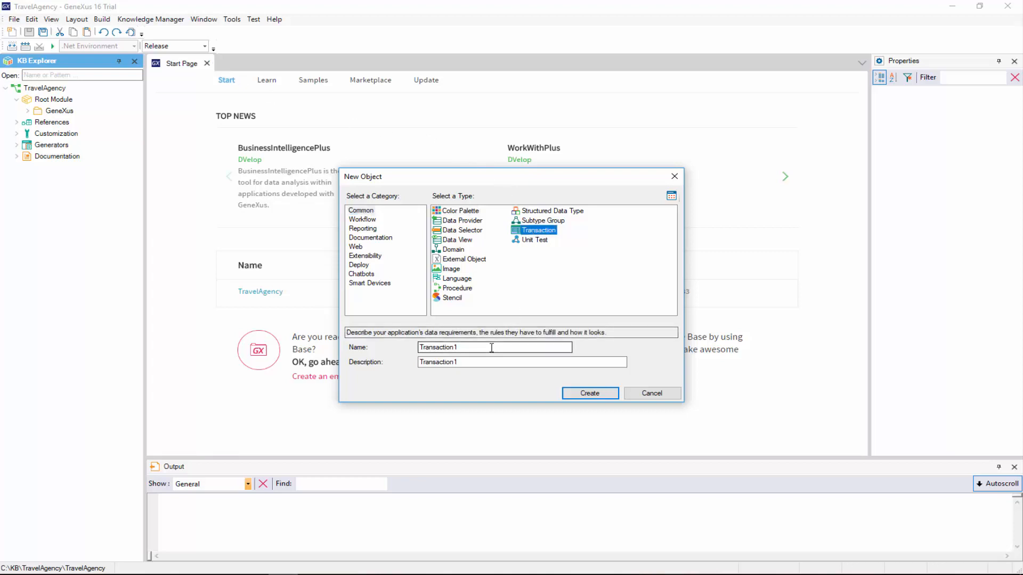
pyautogui.tripleClick(493, 347)
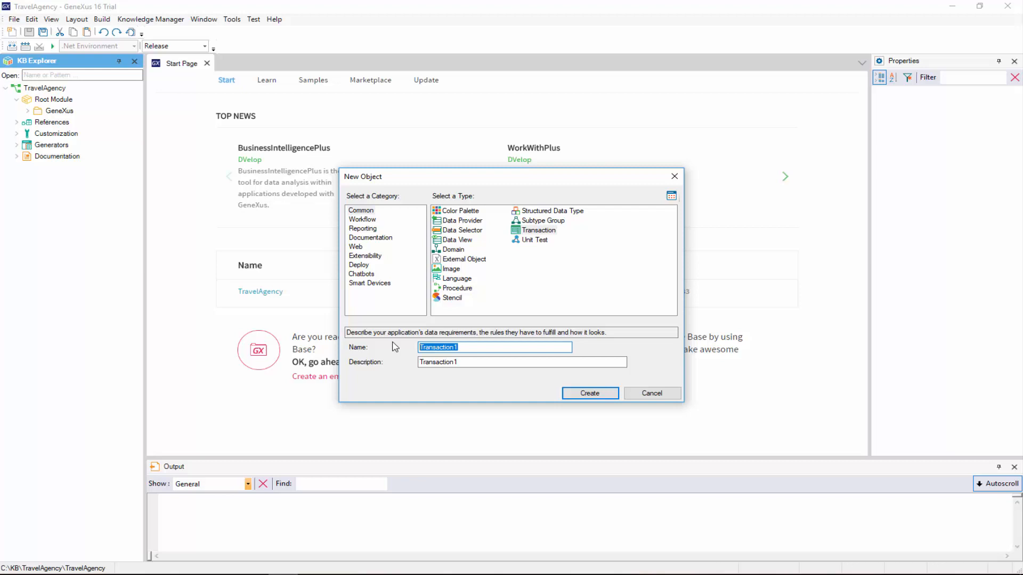
pyautogui.write('Customer')
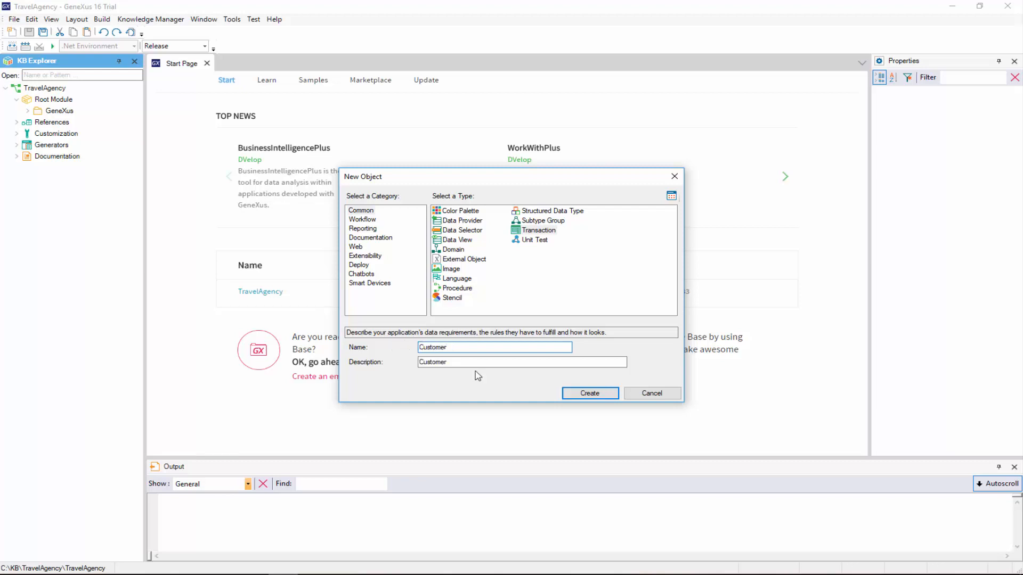
# Create the Customer transaction, opening its empty Structure.
pyautogui.click(588, 393)
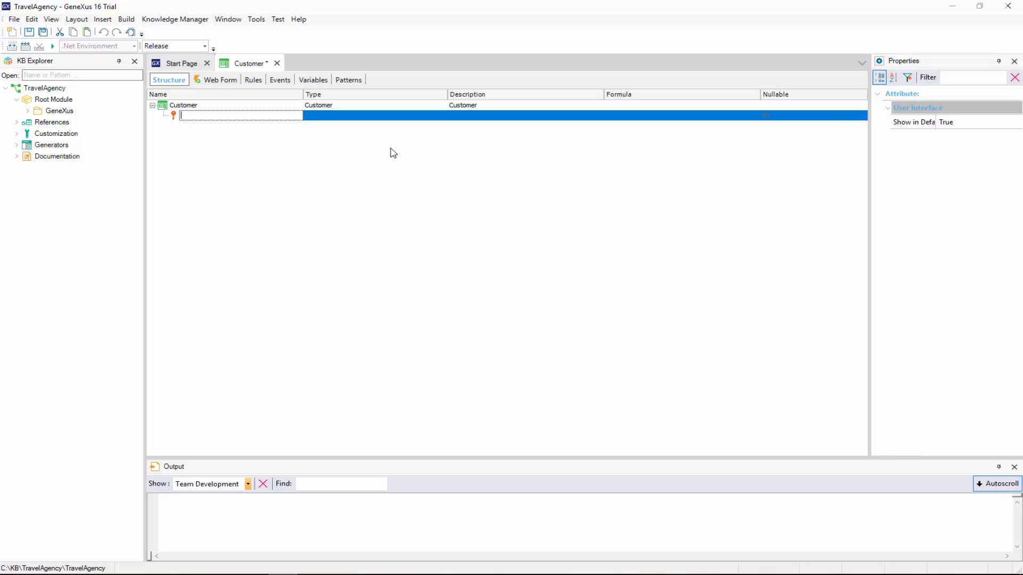
# Define CustomerId as the Numeric(4.0) key attribute.
pyautogui.write('CustomerId')
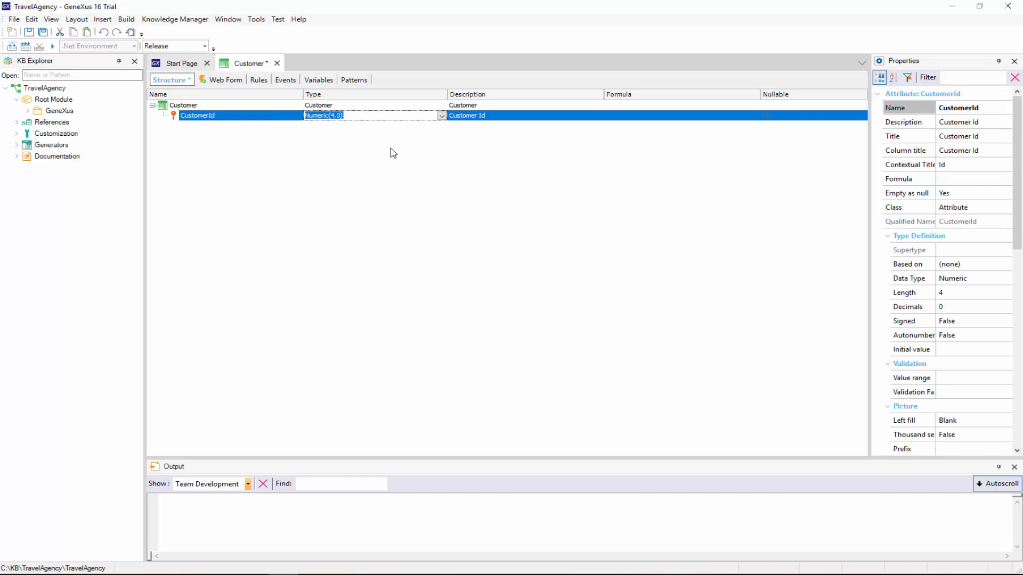
pyautogui.moveTo(396, 153)
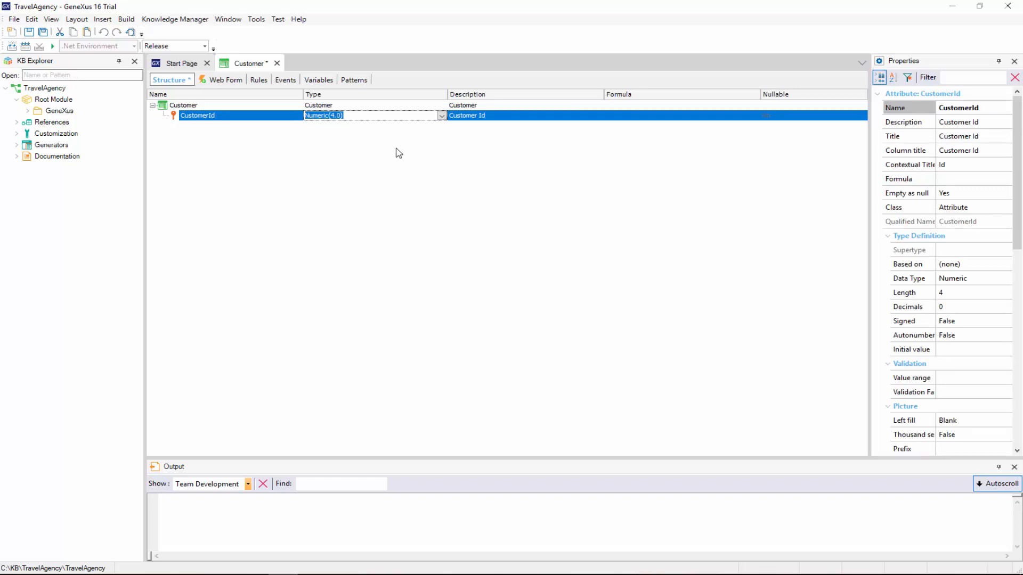
pyautogui.click(441, 115)
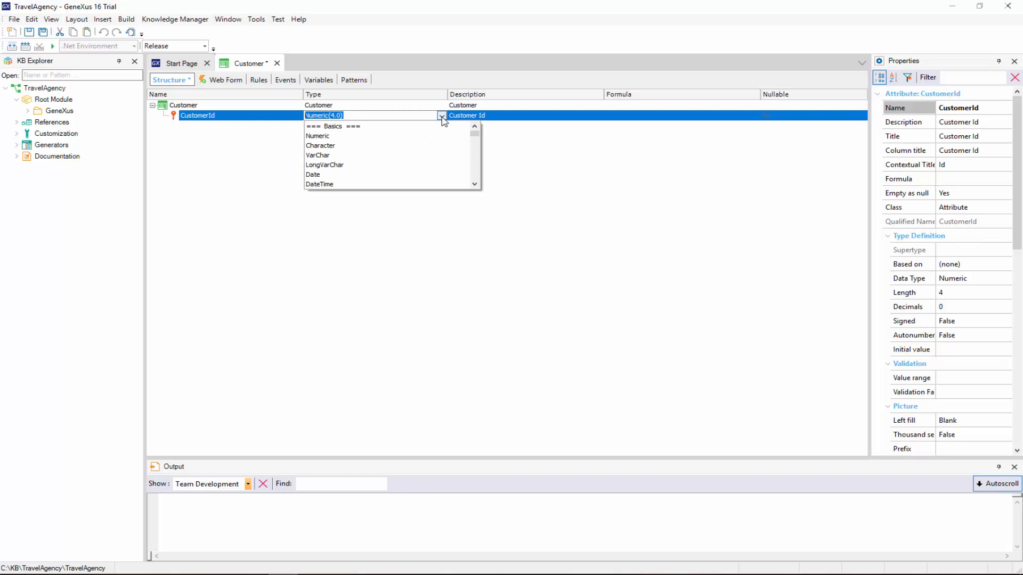
pyautogui.click(441, 115)
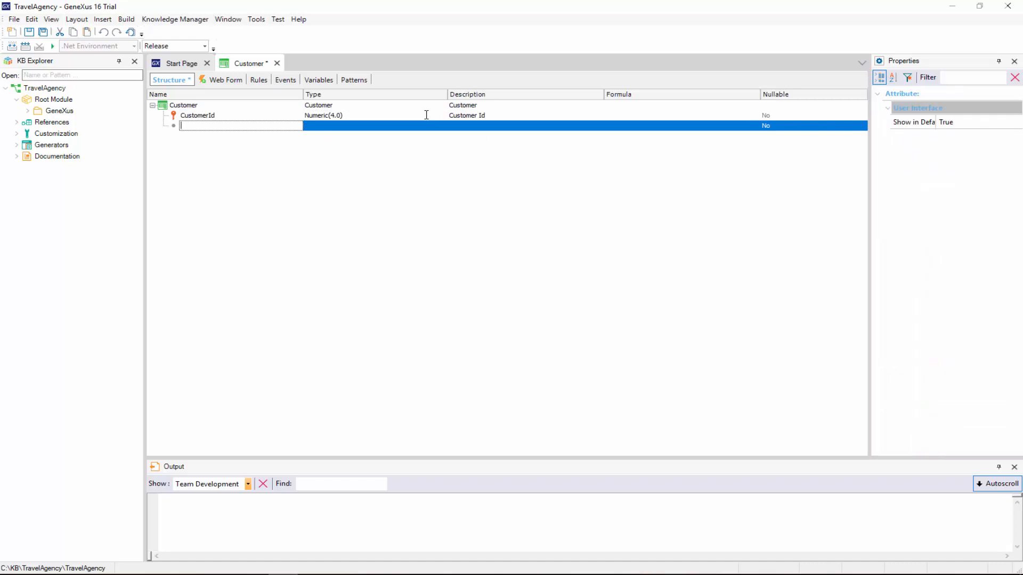
# Add CustomerName and CustomerLastName as Character(20) attributes.
pyautogui.write('CustomerName')
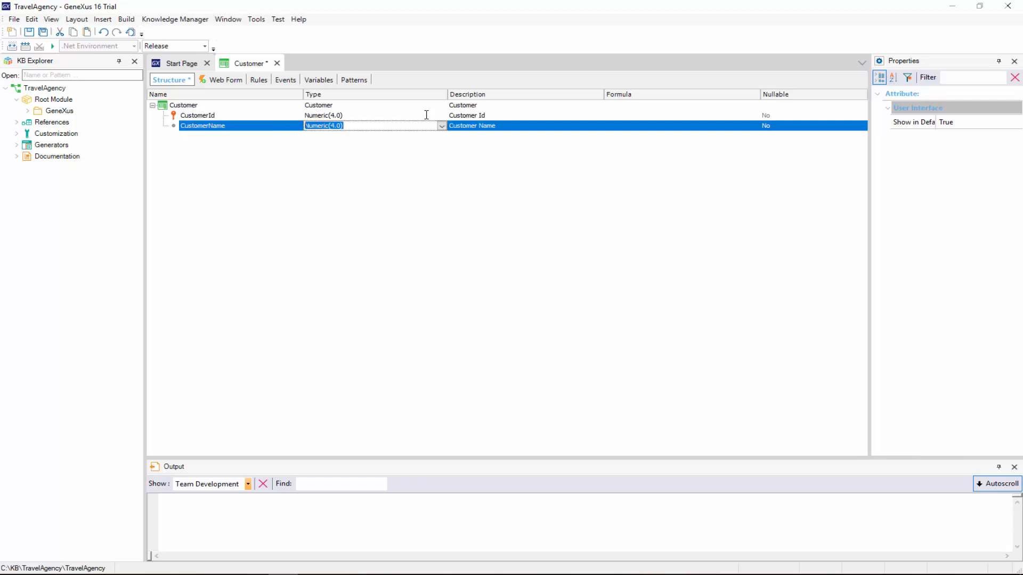
pyautogui.click(203, 125)
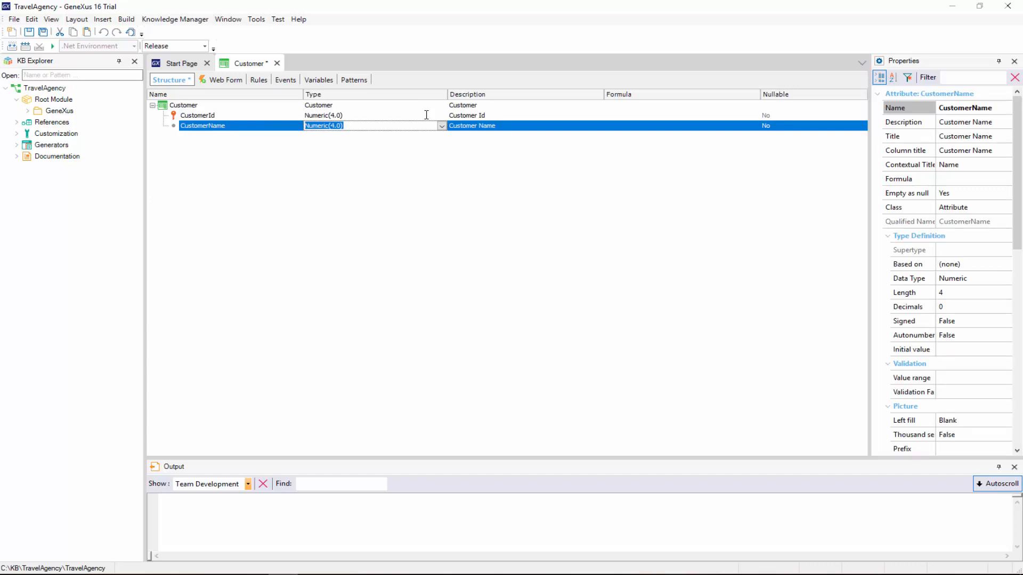
pyautogui.click(441, 126)
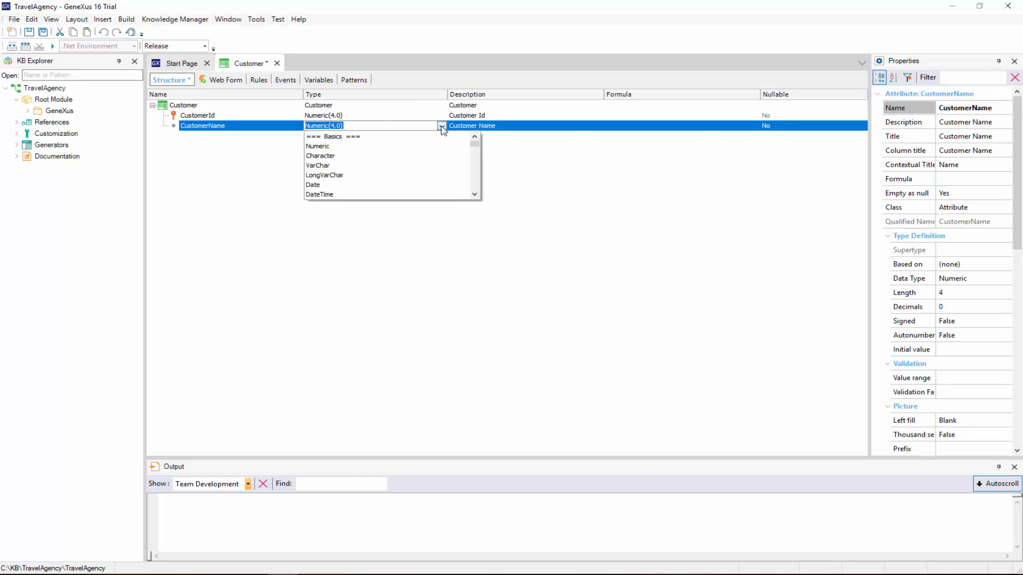
pyautogui.click(320, 156)
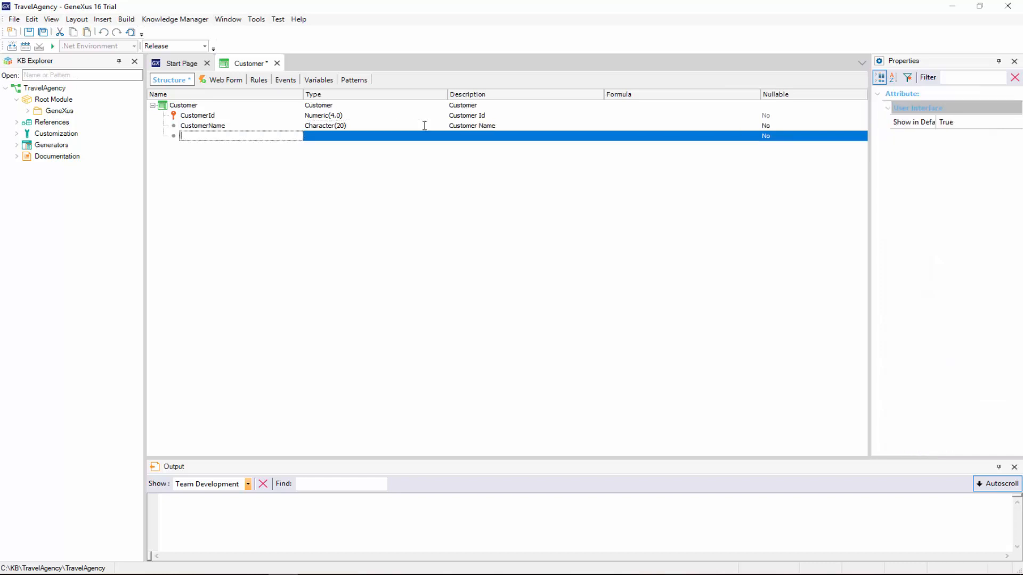
pyautogui.write('CustomerLastName')
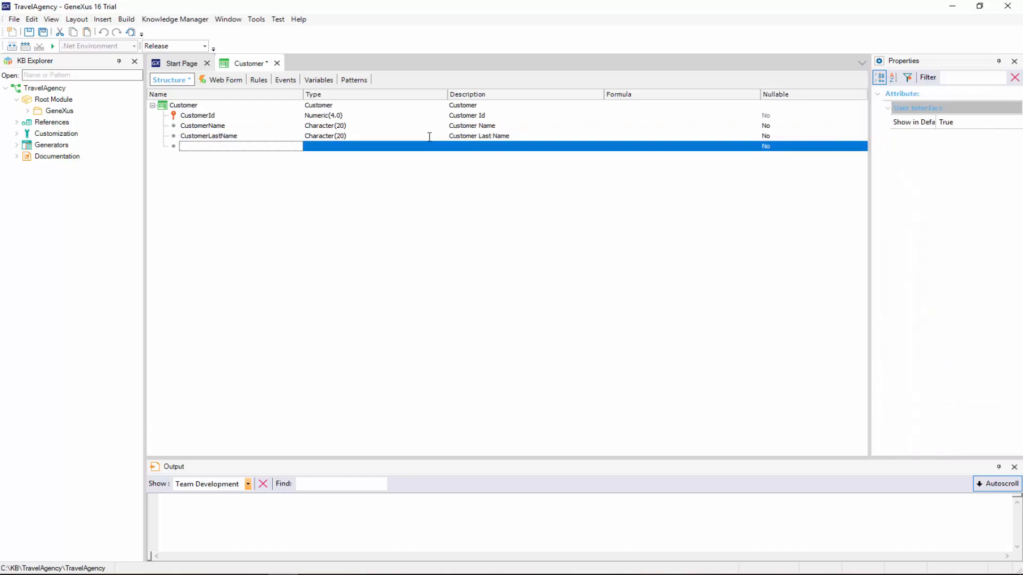
# Add CustomerAddress, CustomerPhone and CustomerEmail using the Address, Phone and Email types.
pyautogui.write('CustomerAddress')
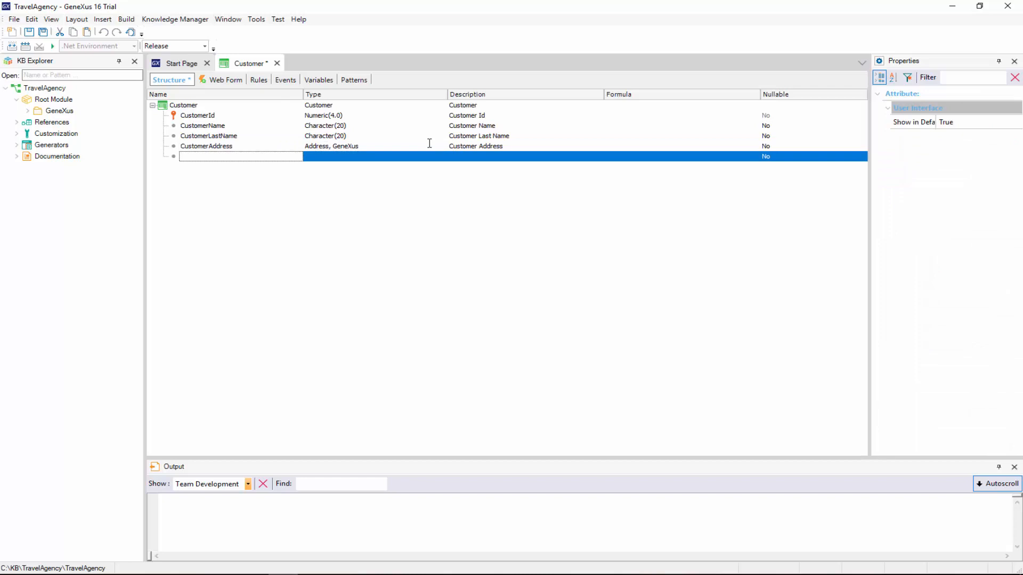
pyautogui.write('CustomerPhone')
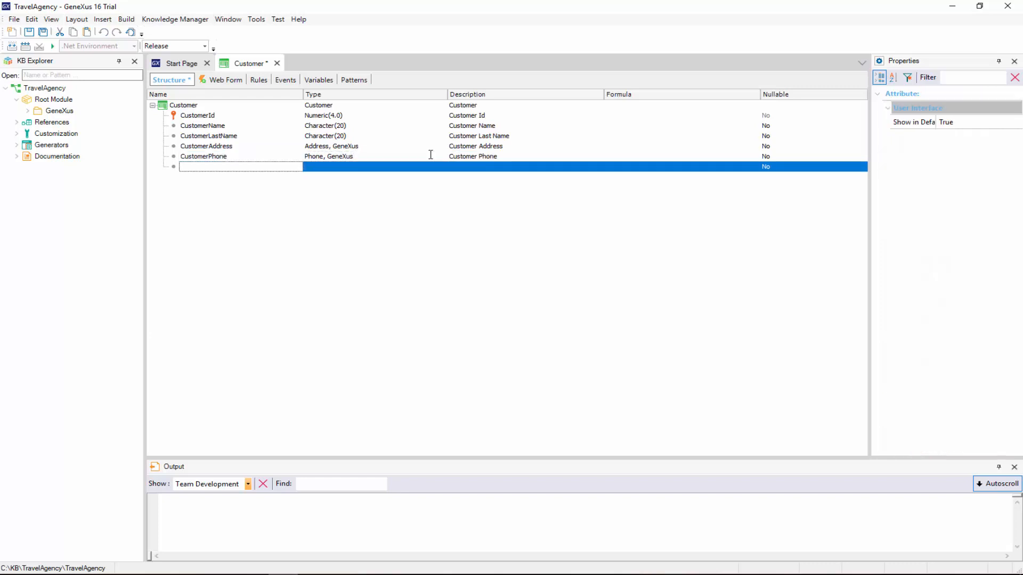
pyautogui.write('CustomerEmail')
pyautogui.click(374, 167)
pyautogui.write('Email, GeneXus')
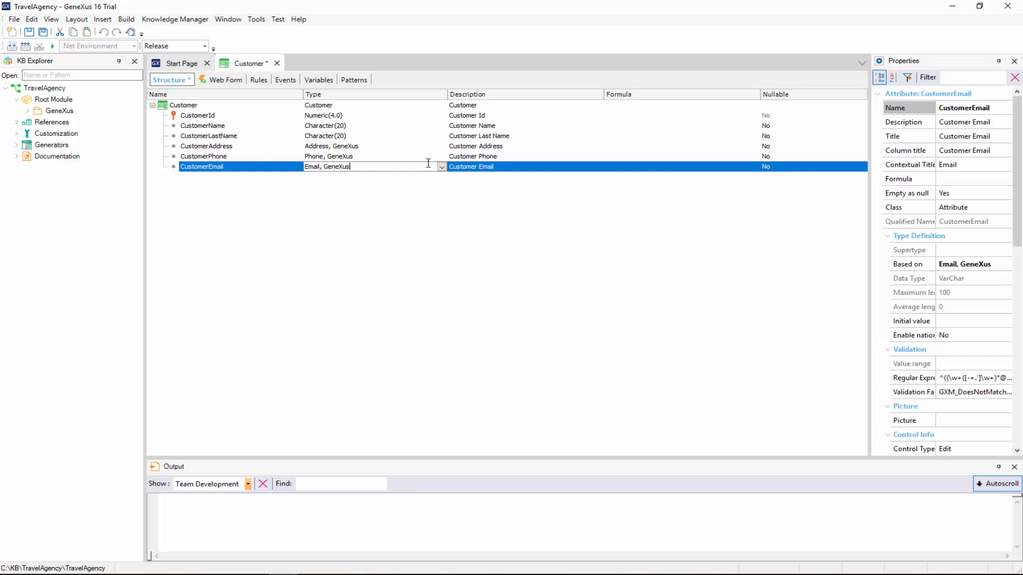
pyautogui.click(248, 63)
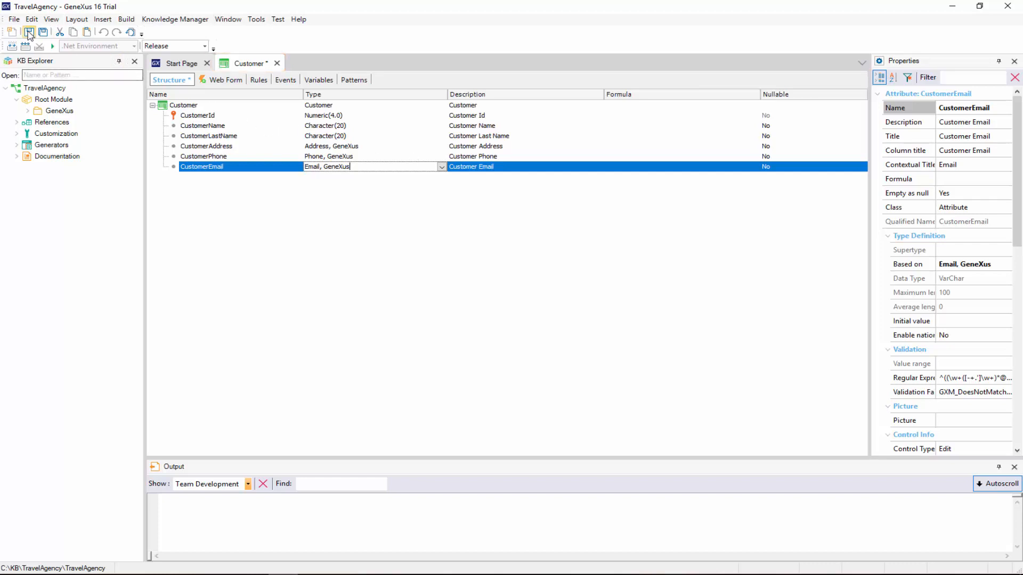
# Save the Customer transaction and view its generated web form with all six fields.
pyautogui.click(30, 32)
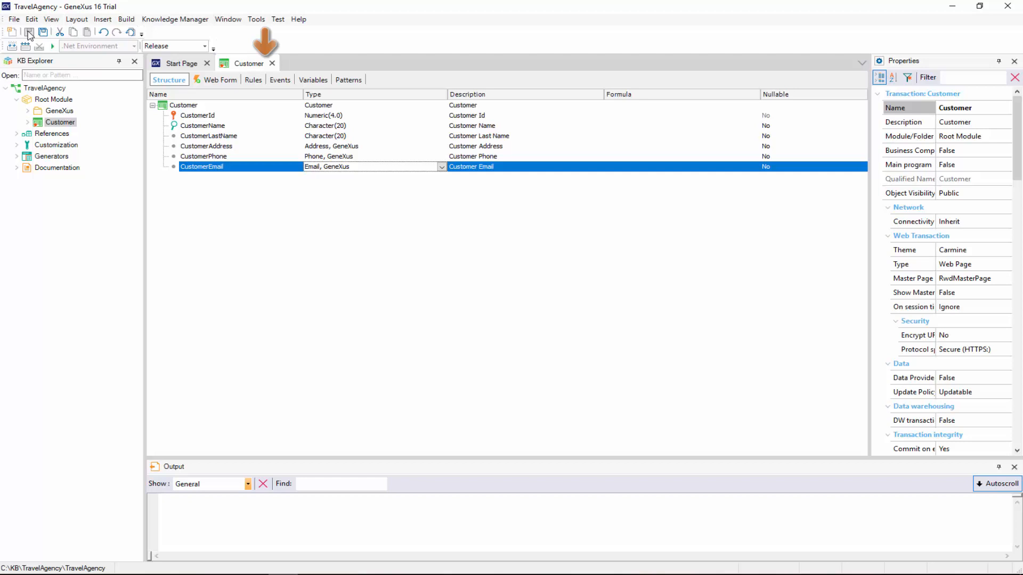
pyautogui.click(80, 75)
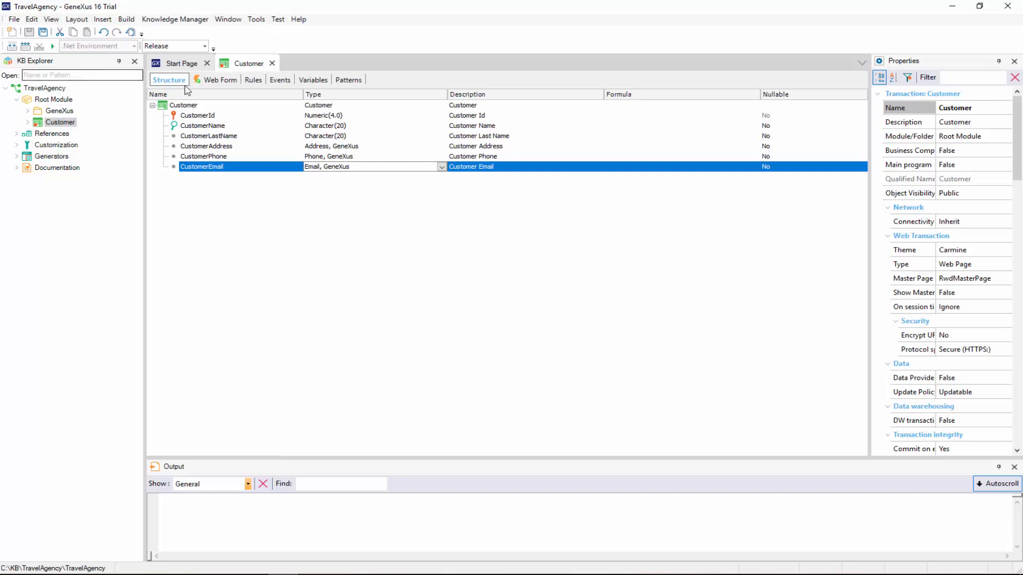
pyautogui.click(220, 80)
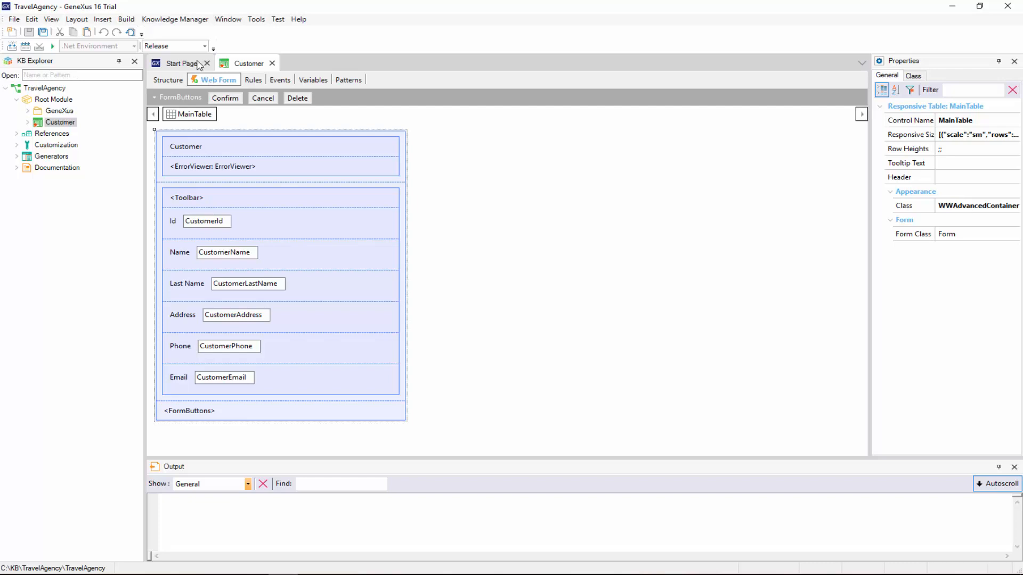
# Show the Team Development commit view with seven pending commits.
pyautogui.click(175, 20)
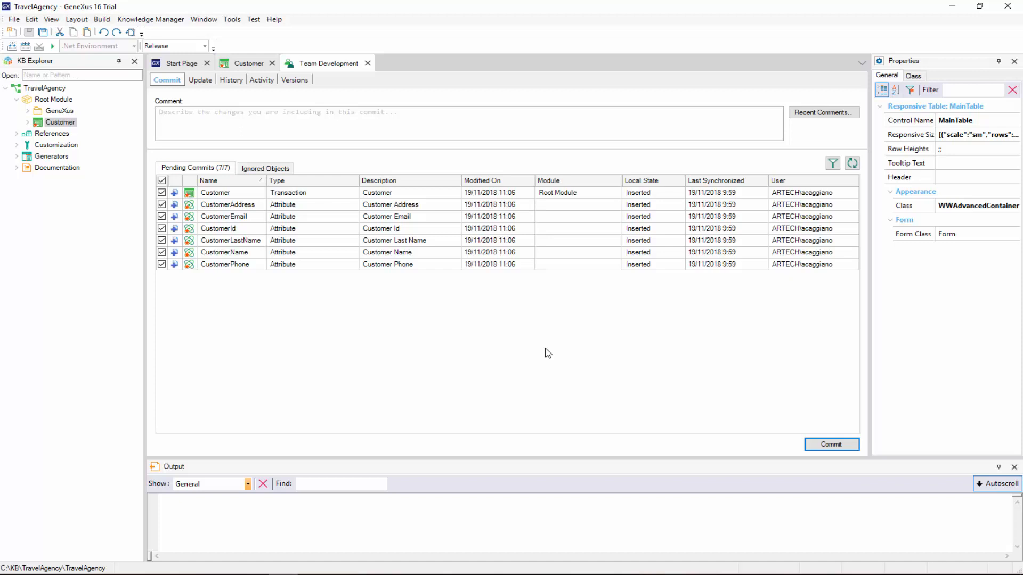
# Commit the Customer transaction and attributes with the comment 'First transaction design...'.
pyautogui.write('First transaction design. We defined a Customer transaction to represent the concept of "Customer".')
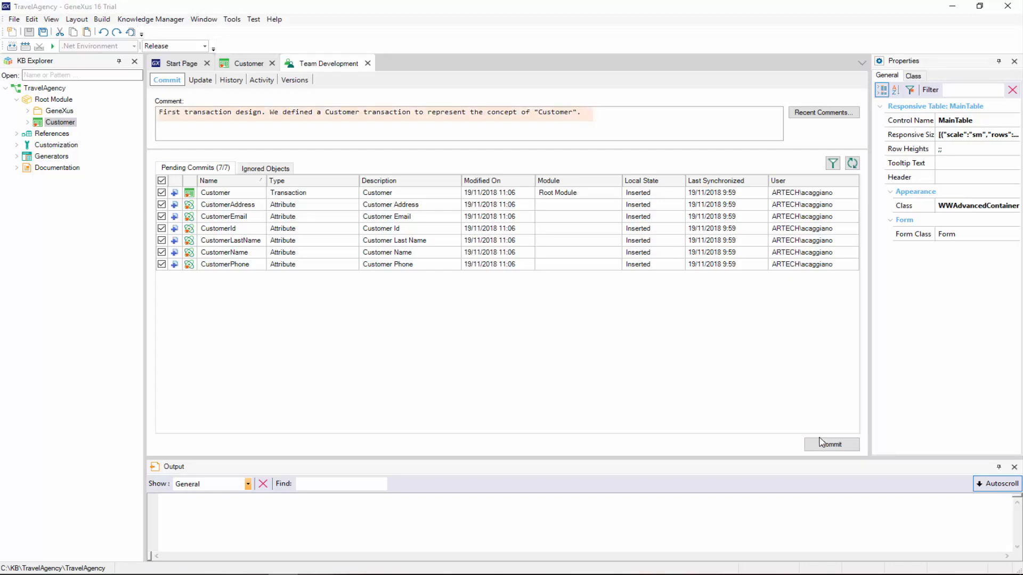
pyautogui.click(831, 445)
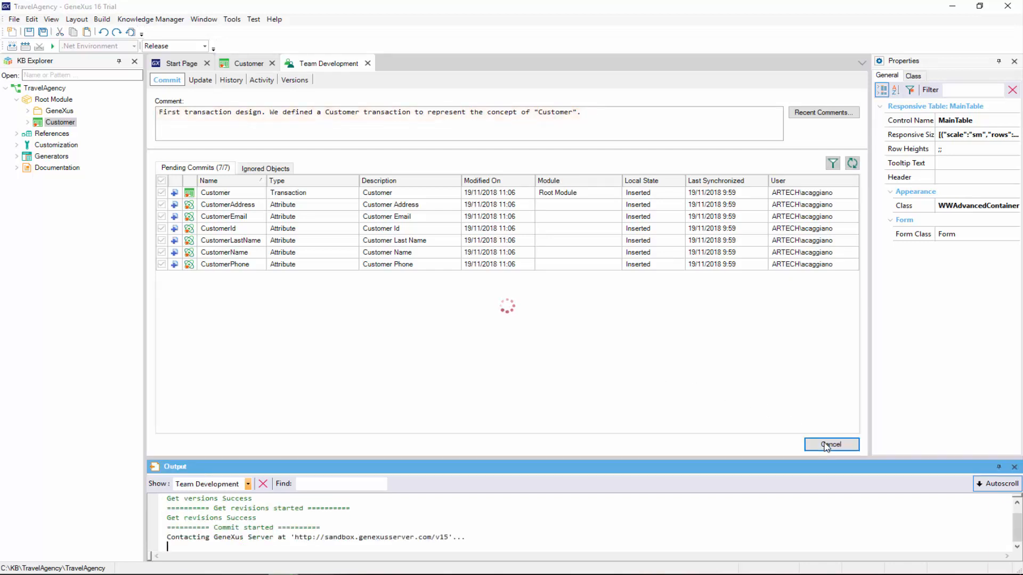